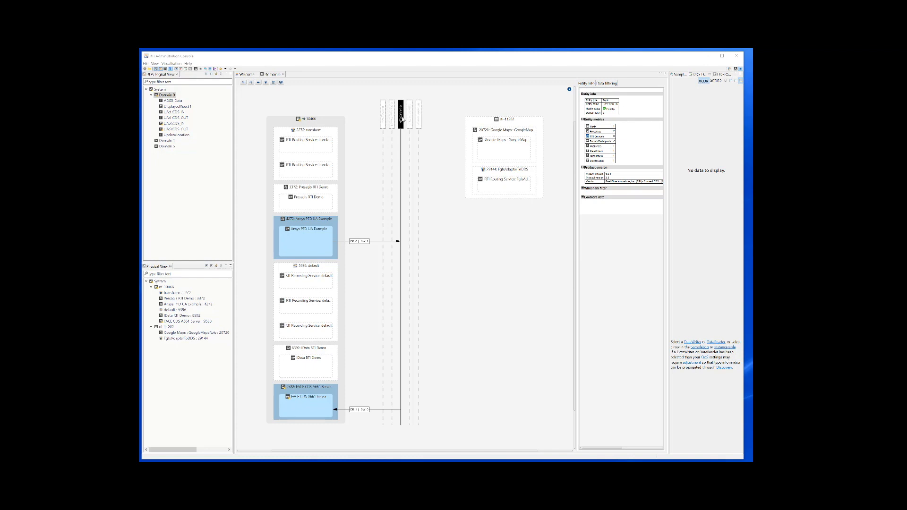
Step: View the FlightAdapterToDDS routing service, then the transform routing service's graph and status
double_click(178, 332)
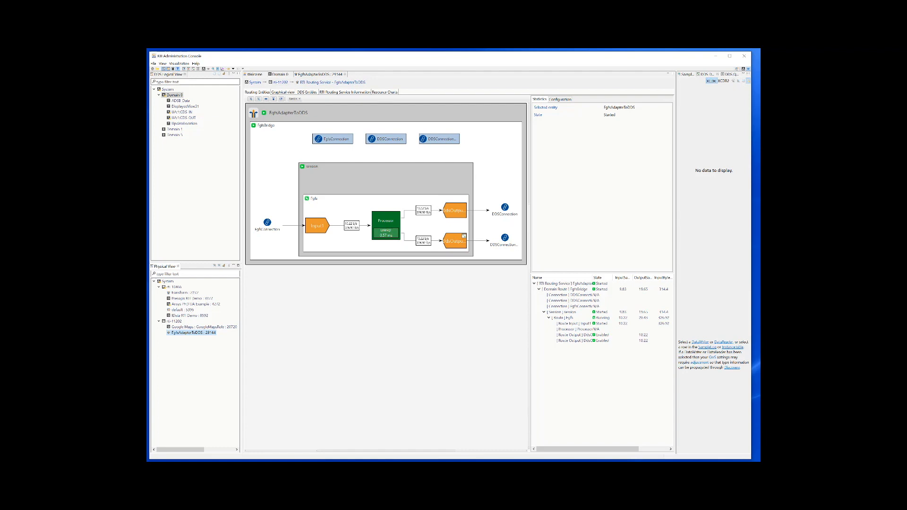
left_click(454, 240)
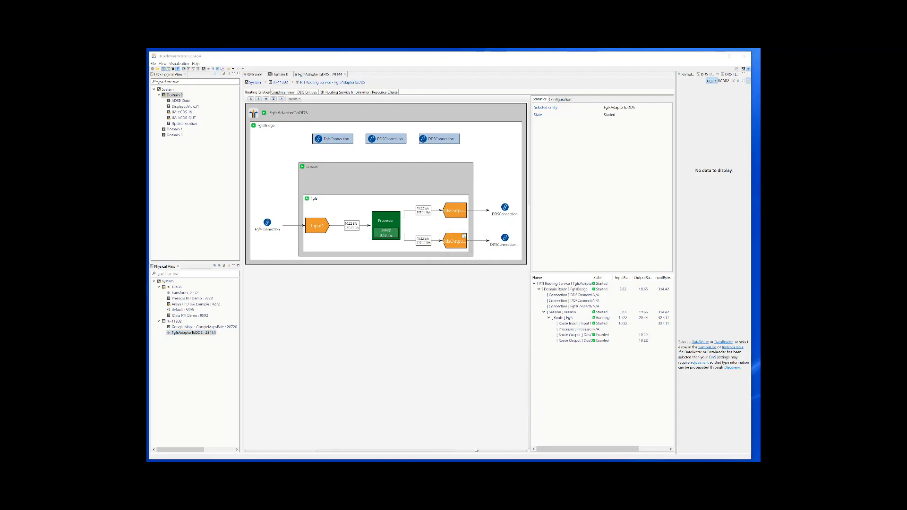
left_click(182, 292)
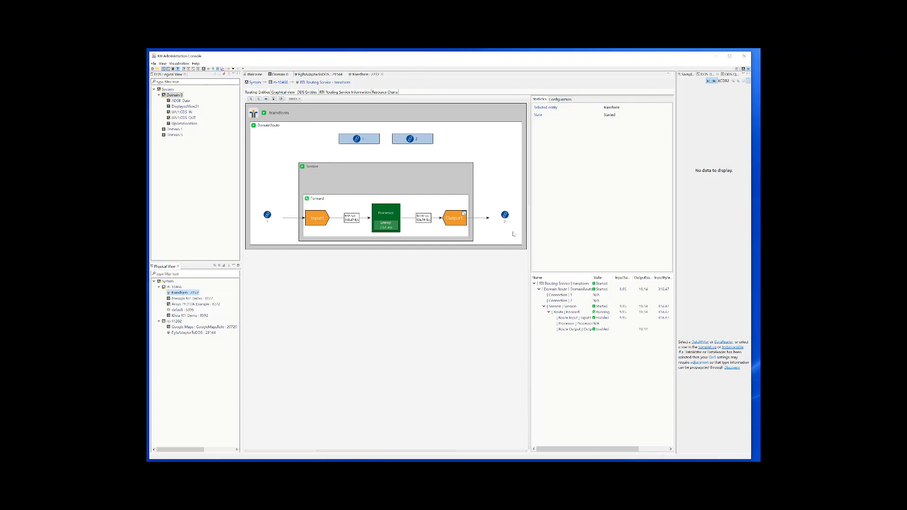
mouse_move(314, 98)
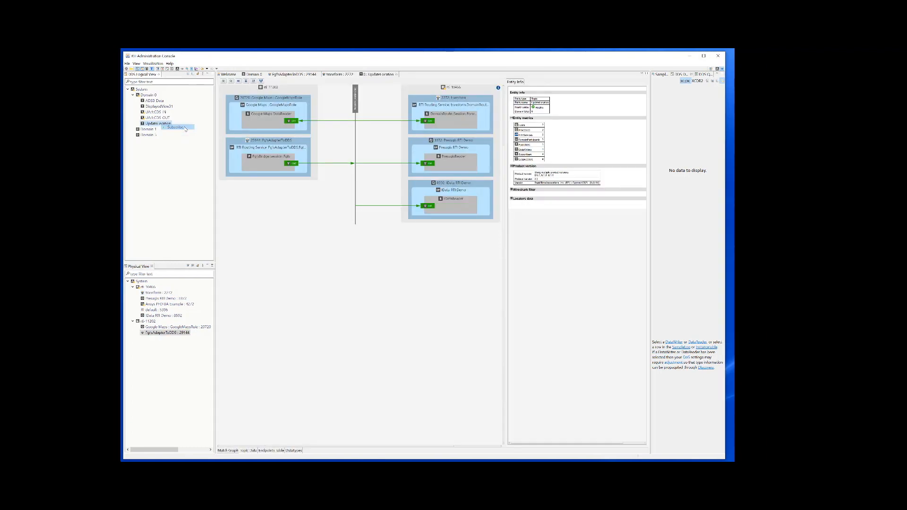
Step: Subscribe to UpdateLocation with default settings and open a Sample Log/Time Chart for it
left_click(175, 127)
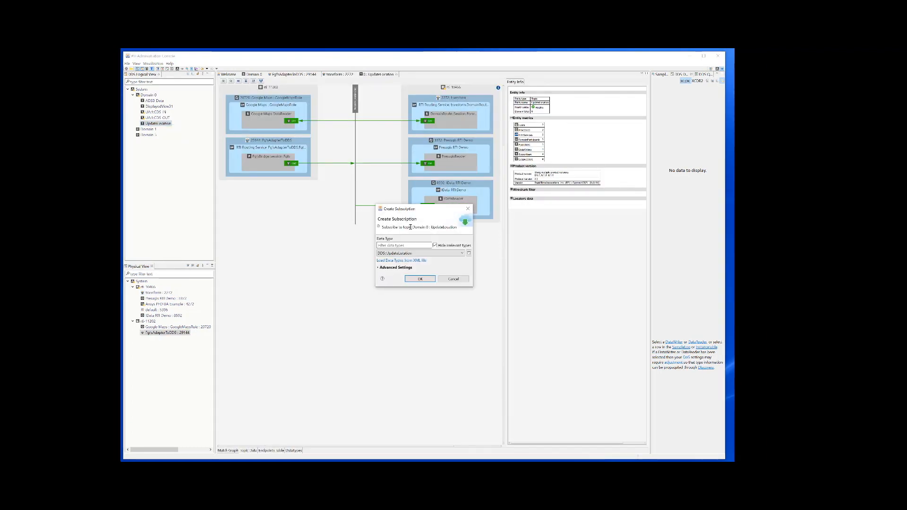
left_click(420, 279)
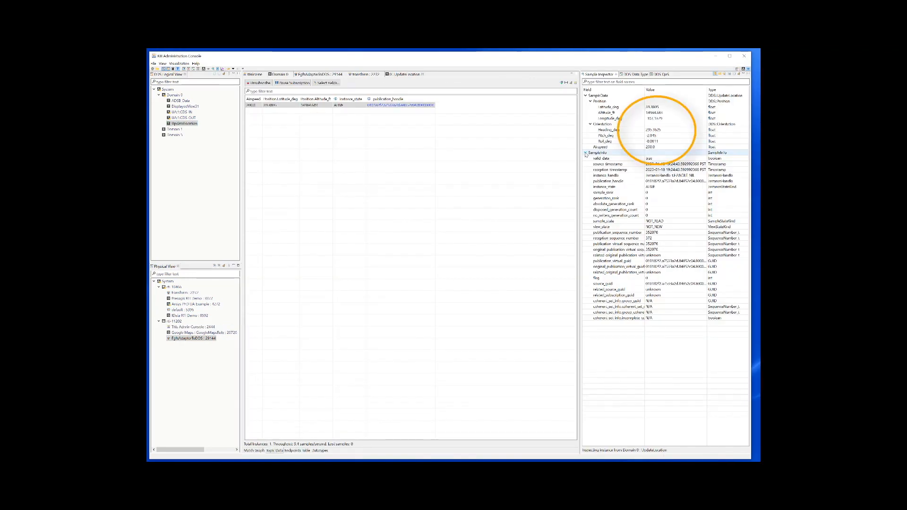
right_click(184, 123)
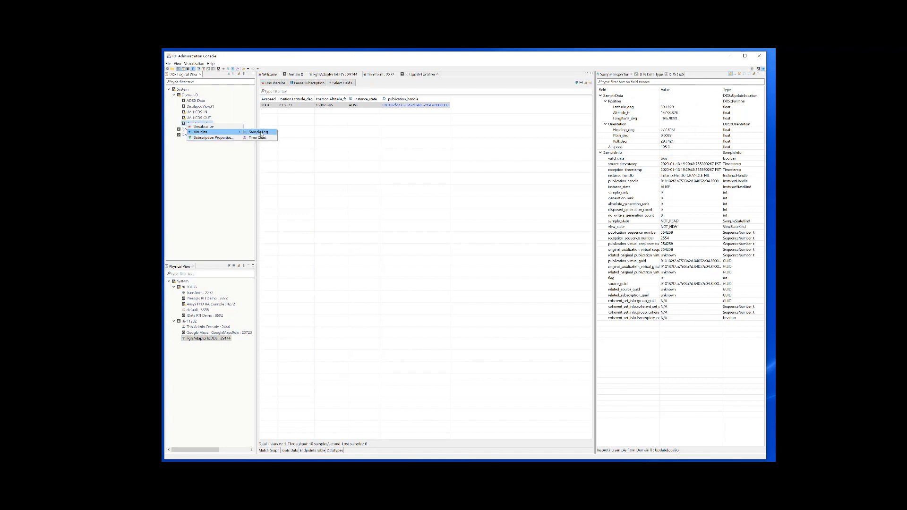
left_click(254, 132)
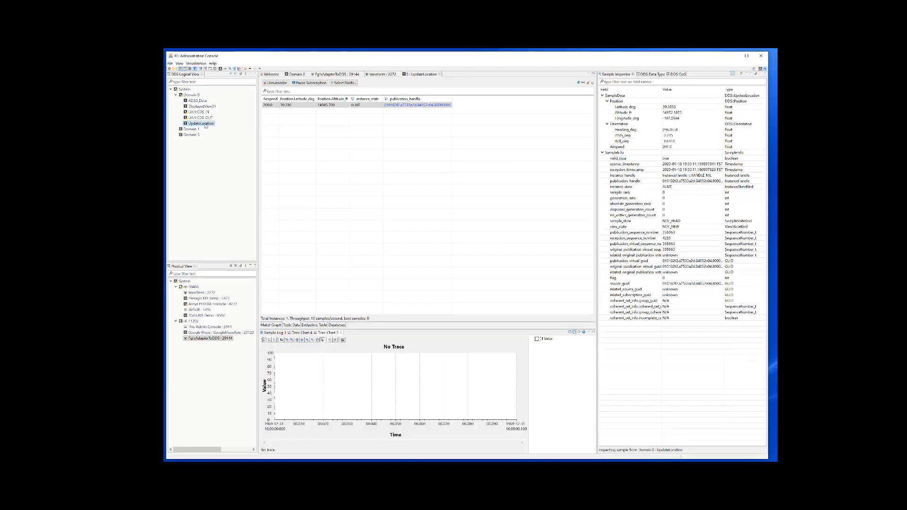
Step: Create a time chart of UpdateLocation plotting the Pitch_deg and Roll_deg signals
right_click(201, 123)
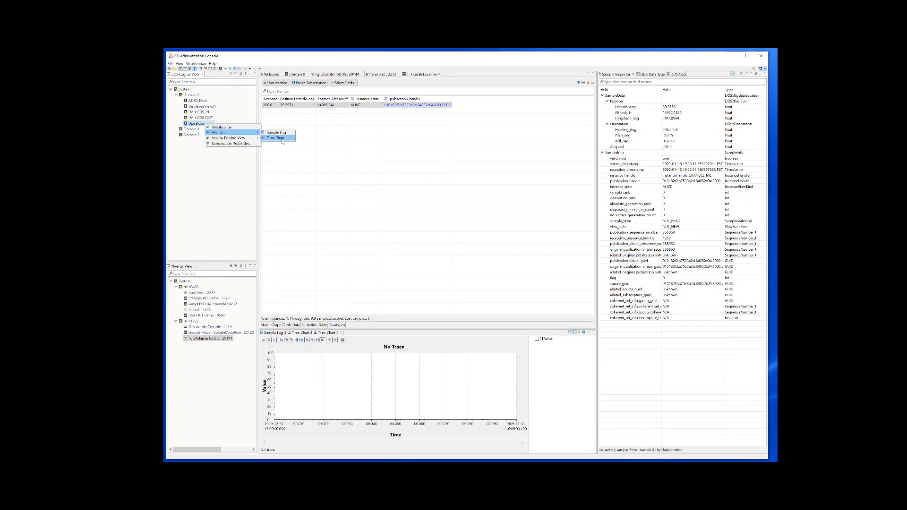
left_click(275, 138)
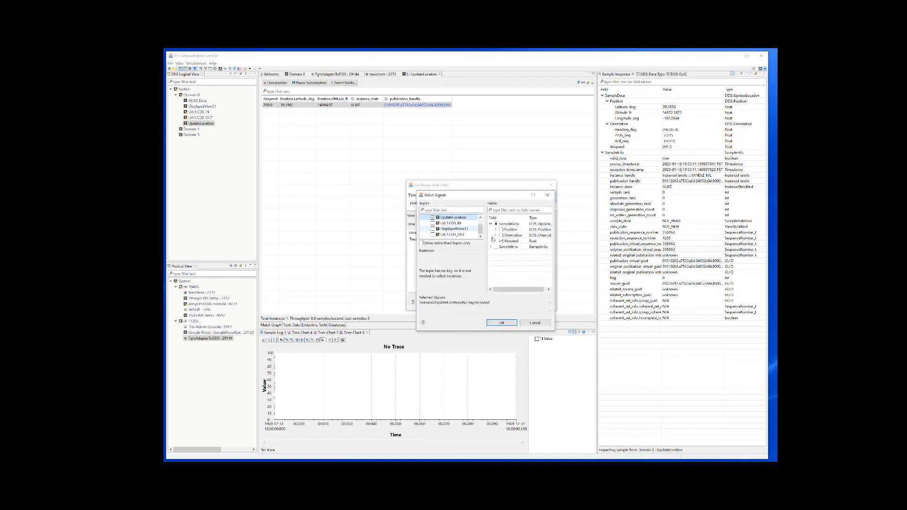
left_click(496, 236)
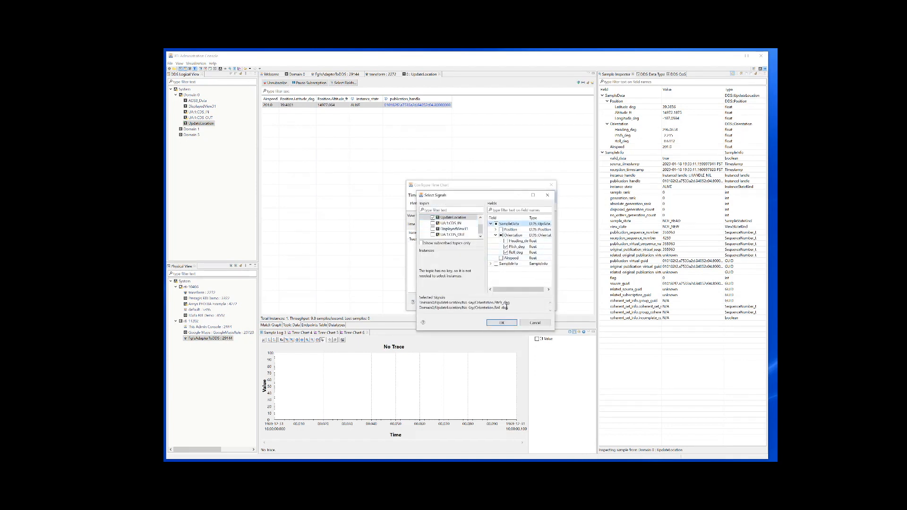
left_click(501, 322)
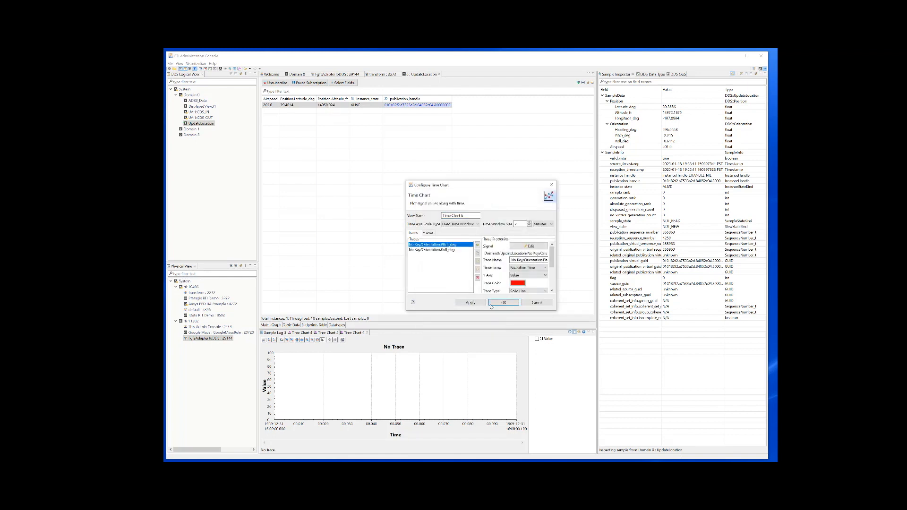
left_click(504, 303)
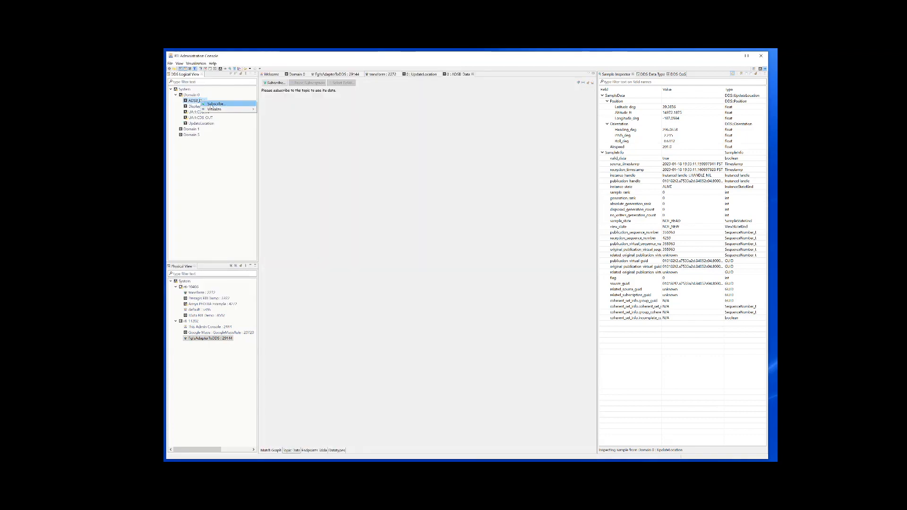
Step: Subscribe to ADSB_Data, expand a sample's callsign, then view the default replay service status
left_click(215, 103)
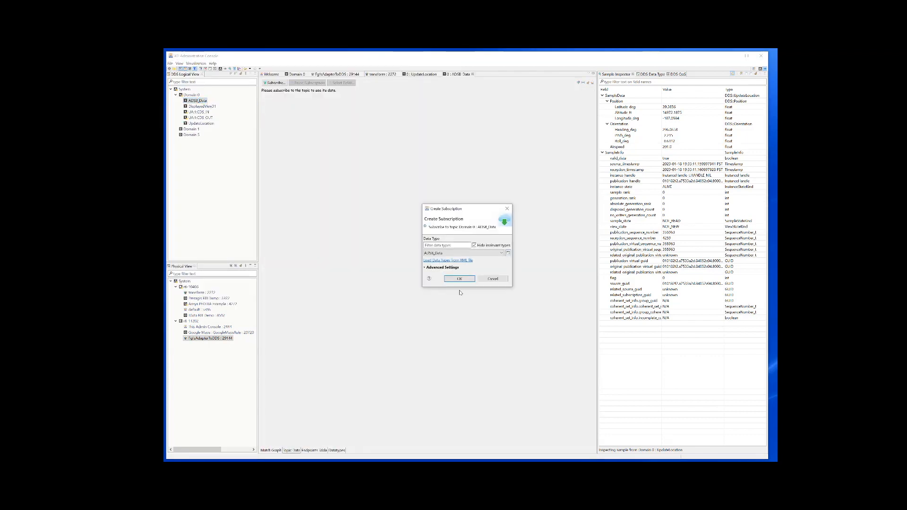
left_click(459, 279)
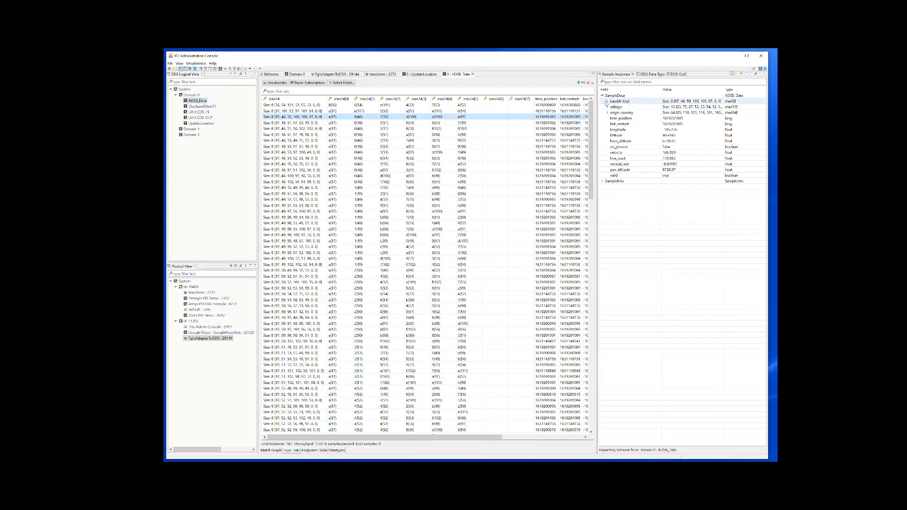
left_click(608, 107)
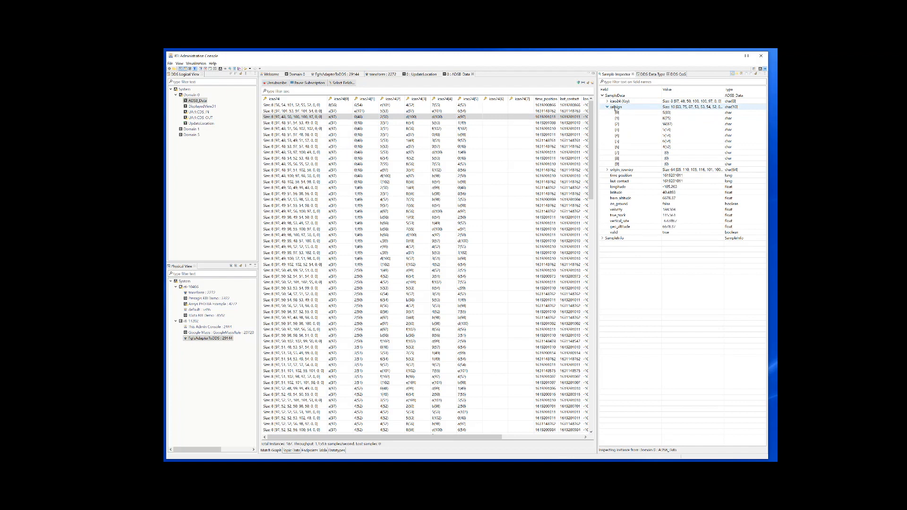
left_click(197, 310)
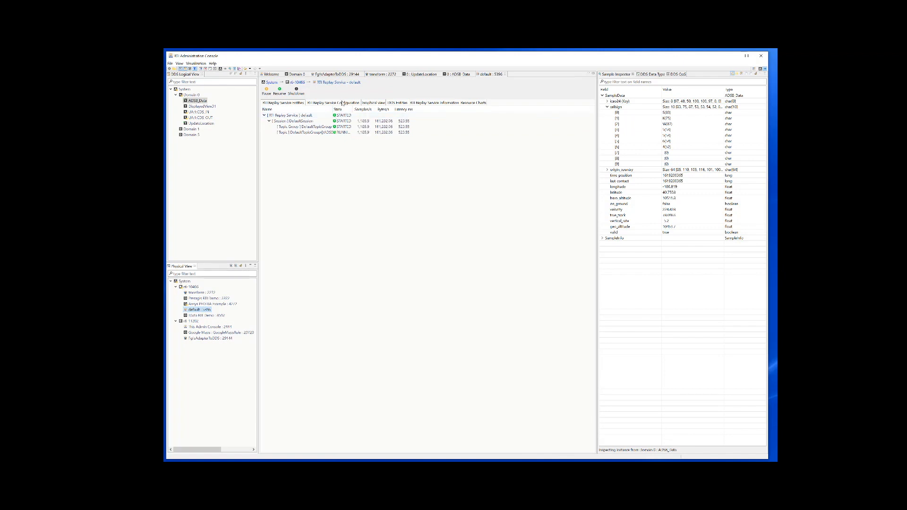
Step: In the RTI Connext Map Viewer, show the aircraft marker's callsign, latitude, longitude and heading popup
left_click(334, 102)
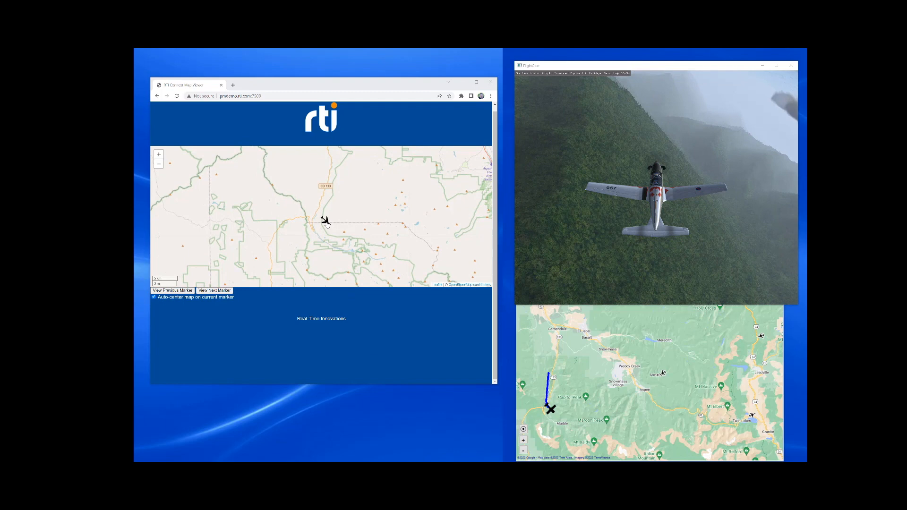
left_click(324, 220)
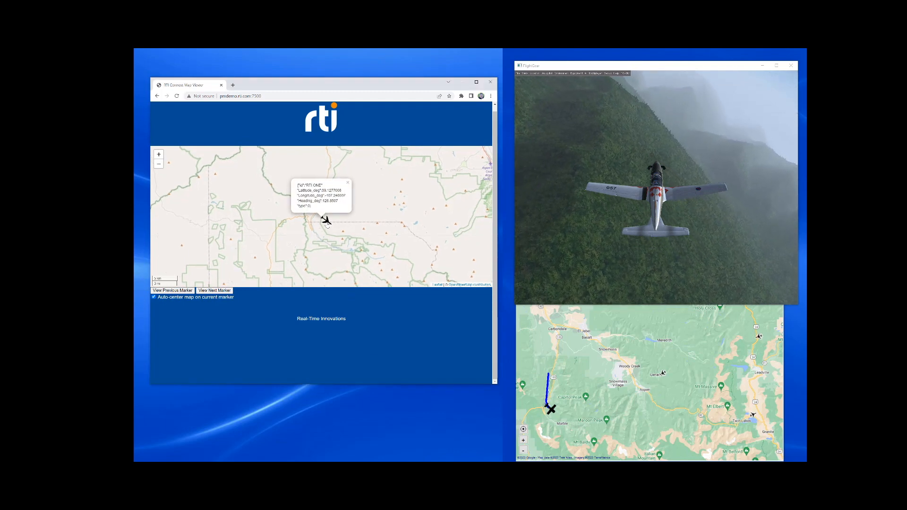